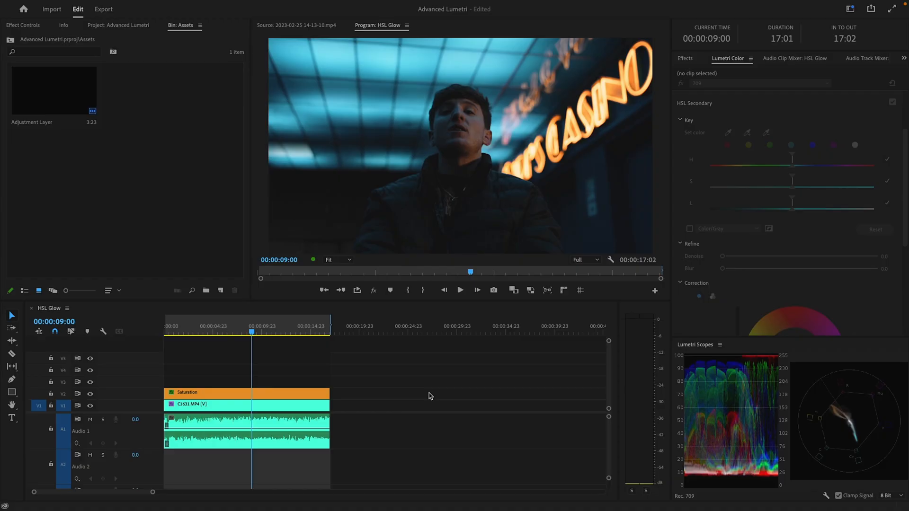
mouse_move(735, 137)
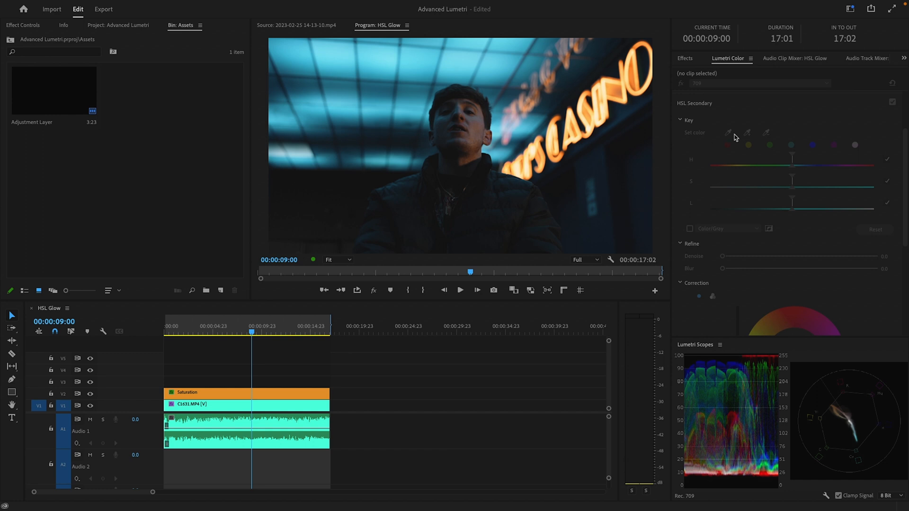
mouse_move(366, 452)
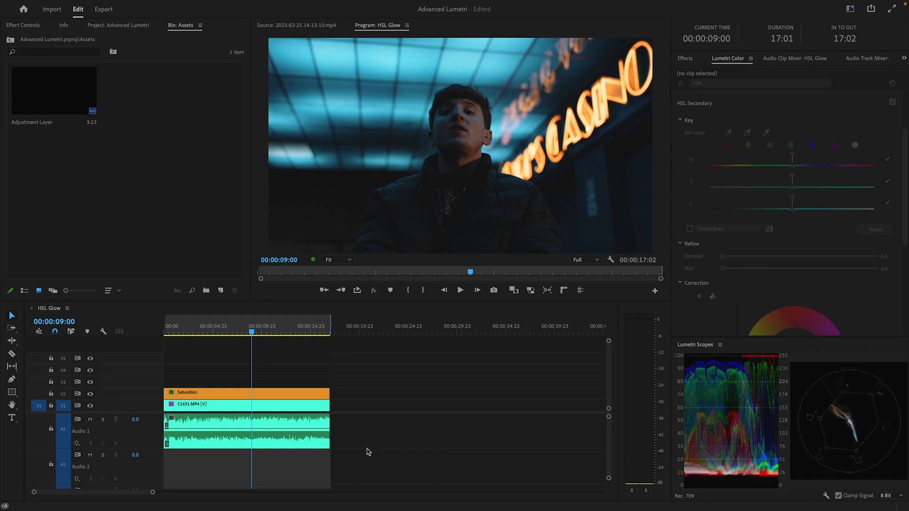
mouse_move(509, 309)
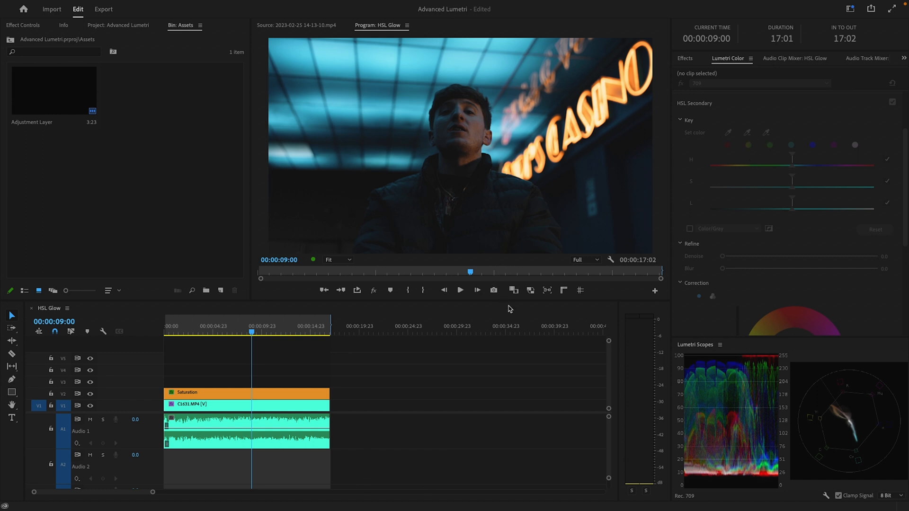
mouse_move(394, 440)
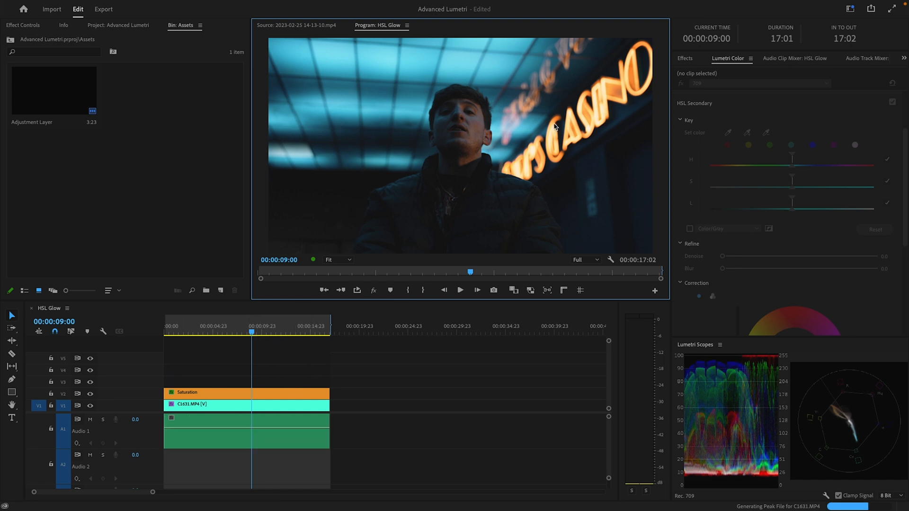
mouse_move(481, 203)
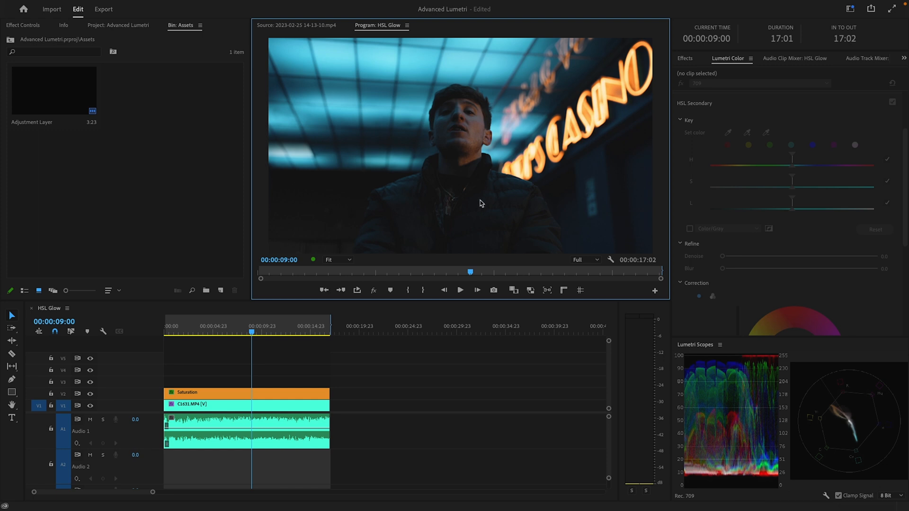
mouse_move(242, 356)
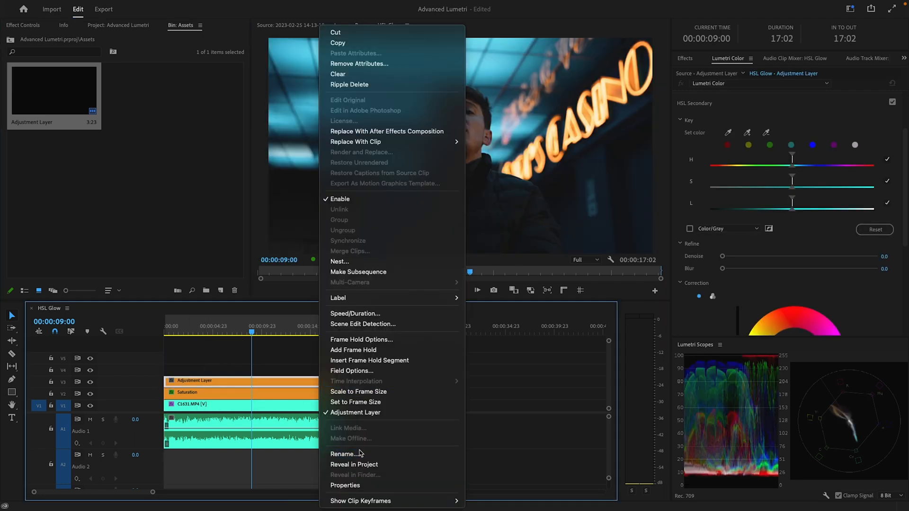
Step: Rename the adjustment layer above the Saturation clip to Glow
click(346, 454)
text(Glow)
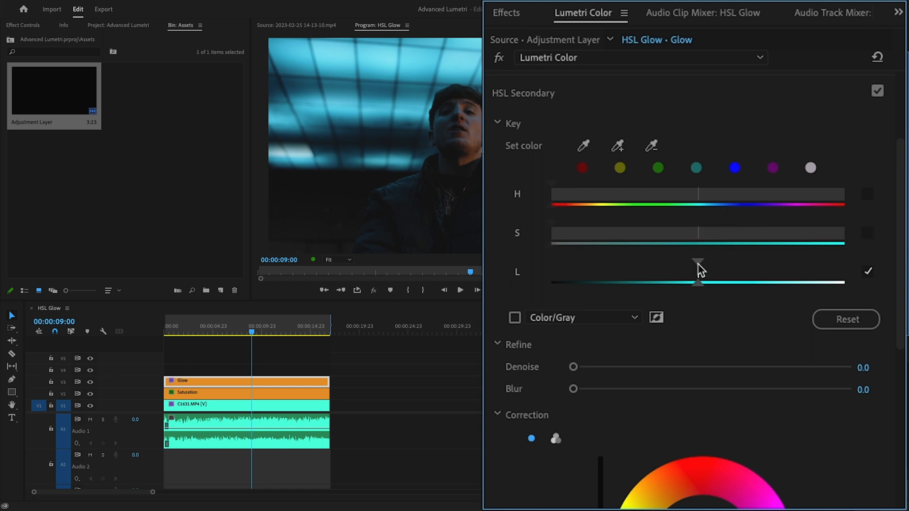
Step: Narrow the Glow layer's HSL Secondary luminance range to the brightest tones, previewed as Color/Black
click(513, 318)
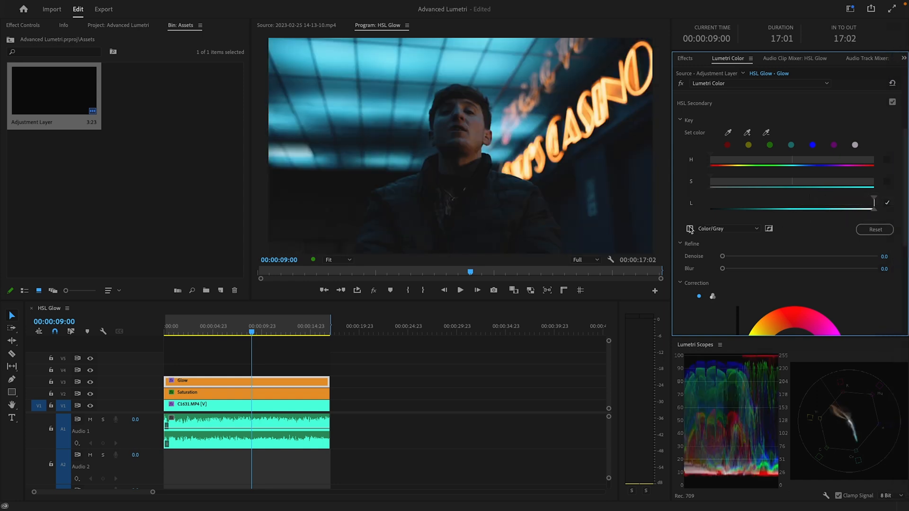
click(689, 228)
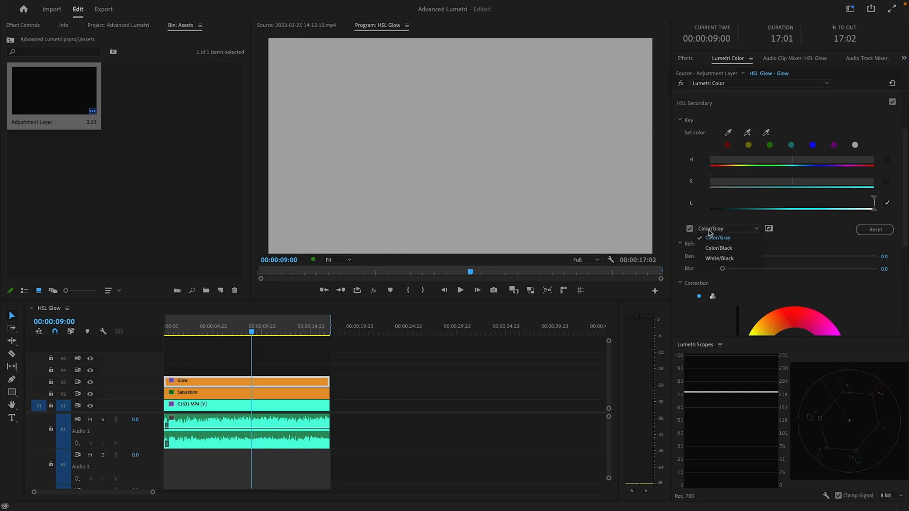
click(717, 247)
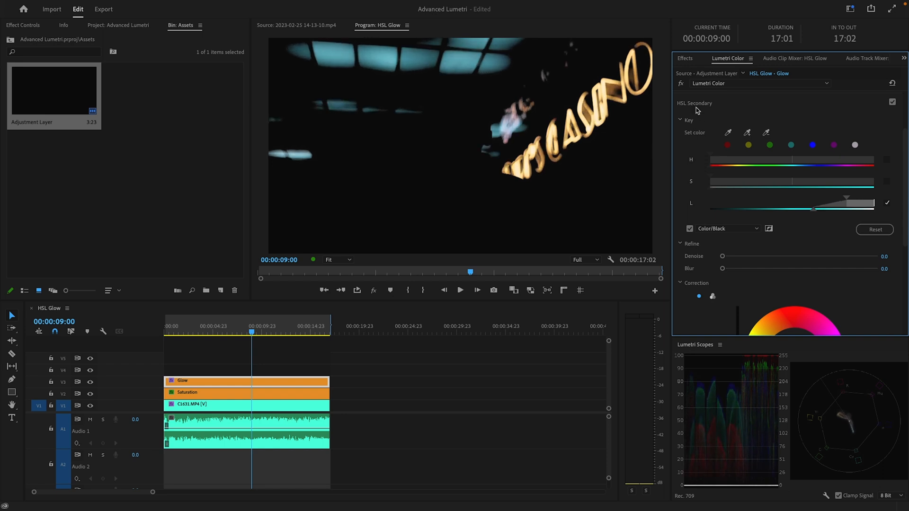
Step: Apply Gaussian Blur to the Glow layer and raise Blurriness to about 304
click(694, 103)
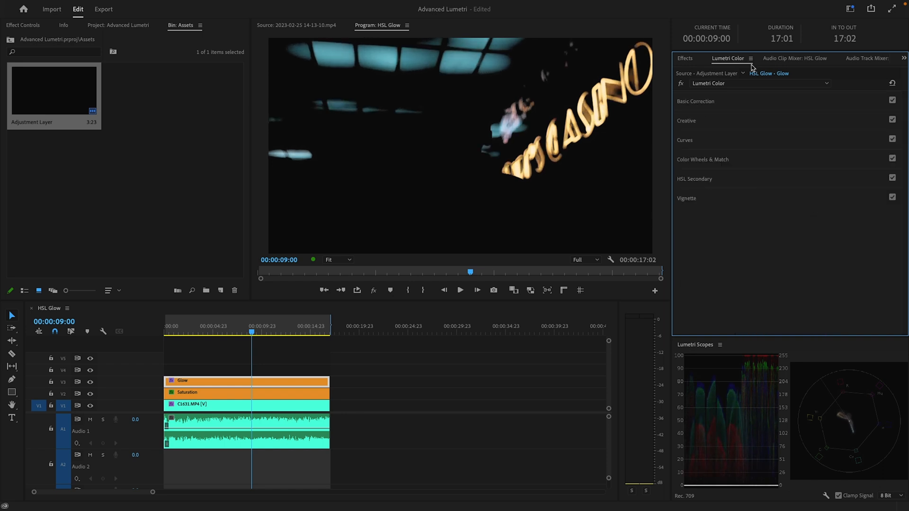
click(685, 58)
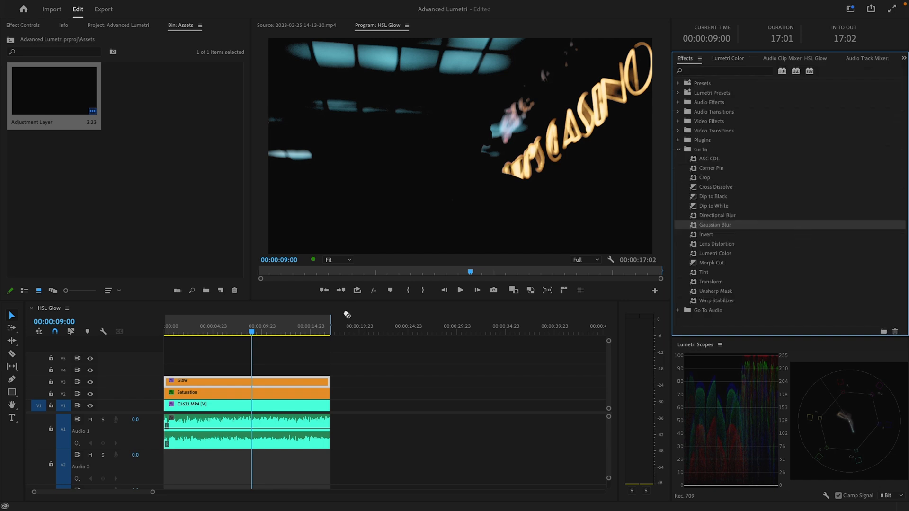
click(23, 25)
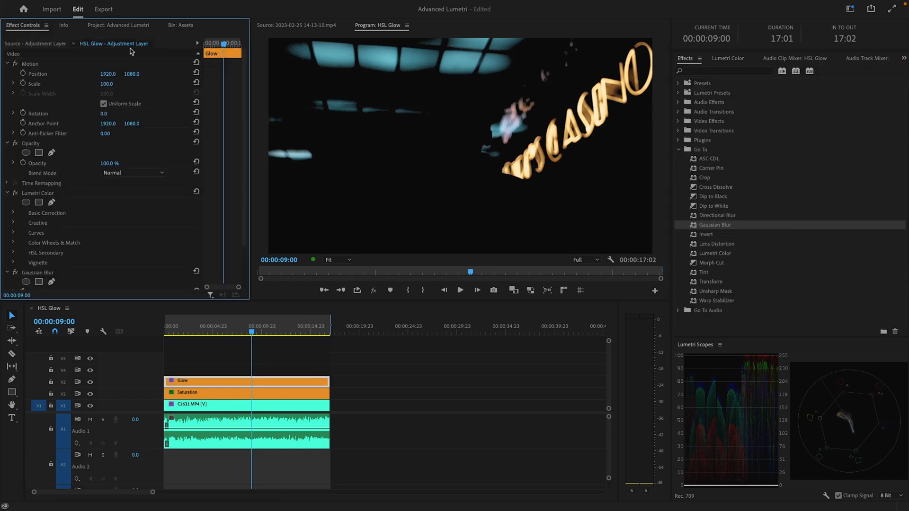
scroll(down, 3)
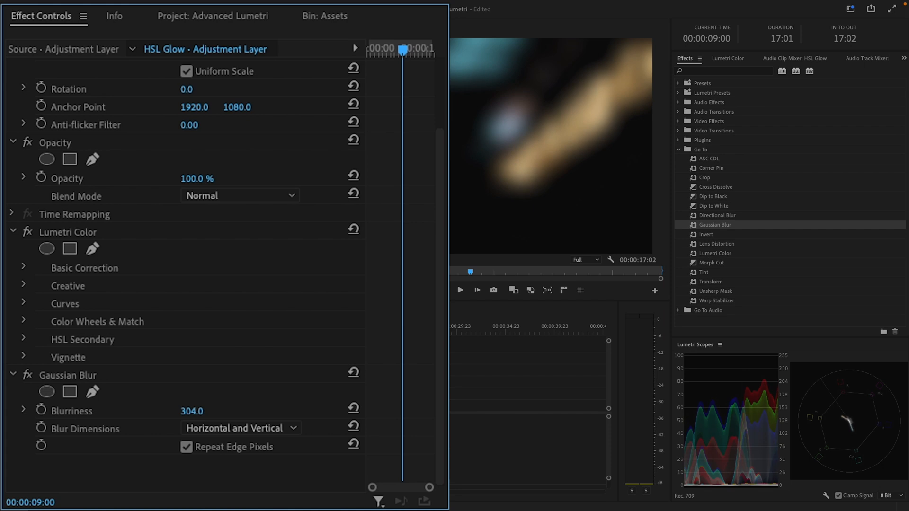
Step: Set the Glow layer's Opacity blend mode to Screen
click(239, 195)
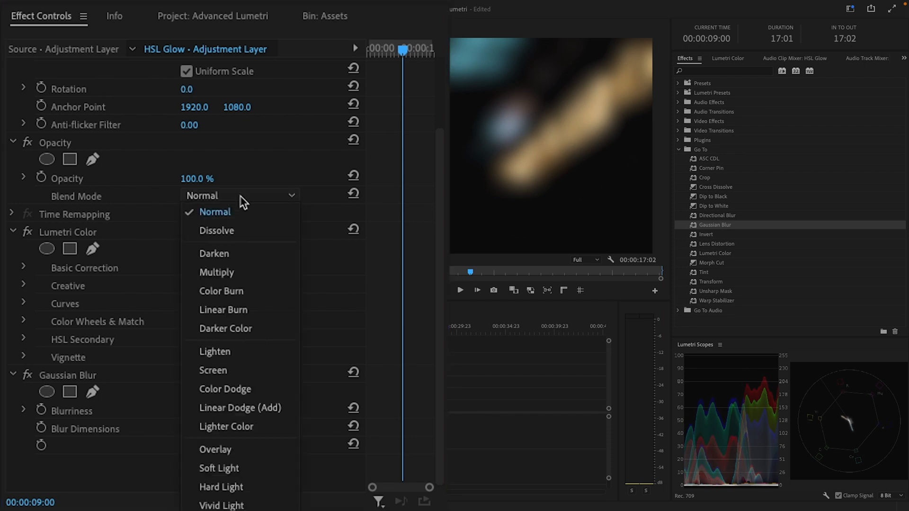
click(213, 370)
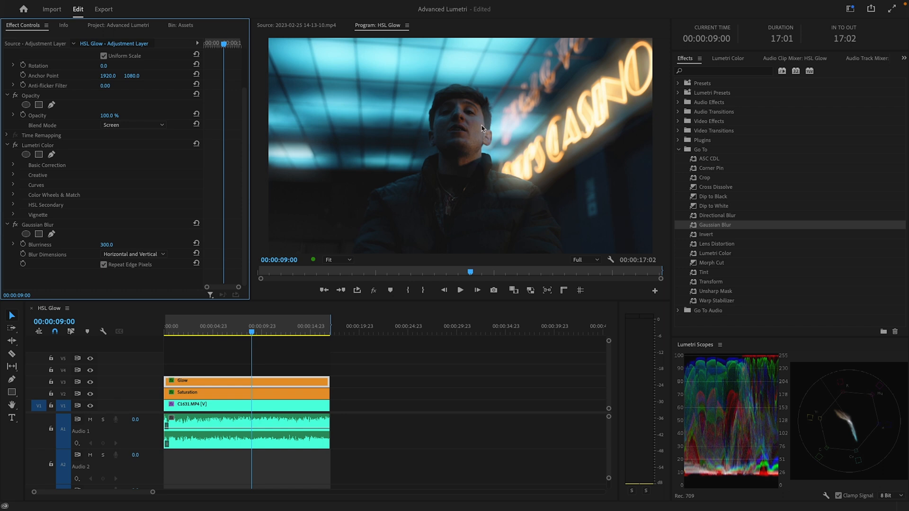
mouse_move(495, 186)
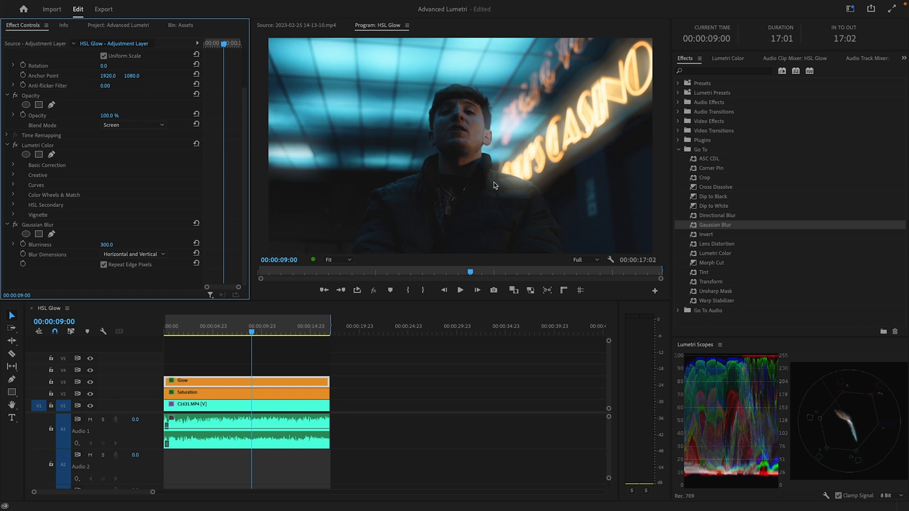
click(727, 57)
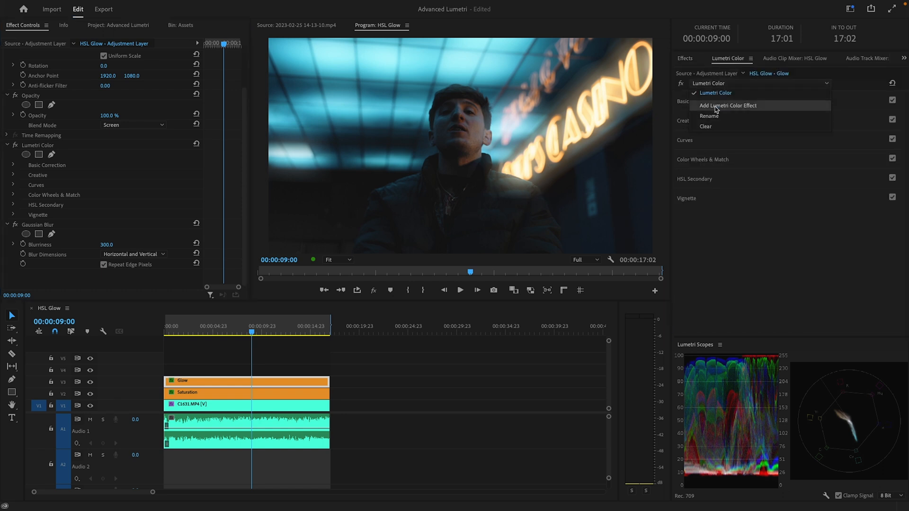
Step: Add another Lumetri Color effect to Glow, giving it a second luminance key
click(728, 105)
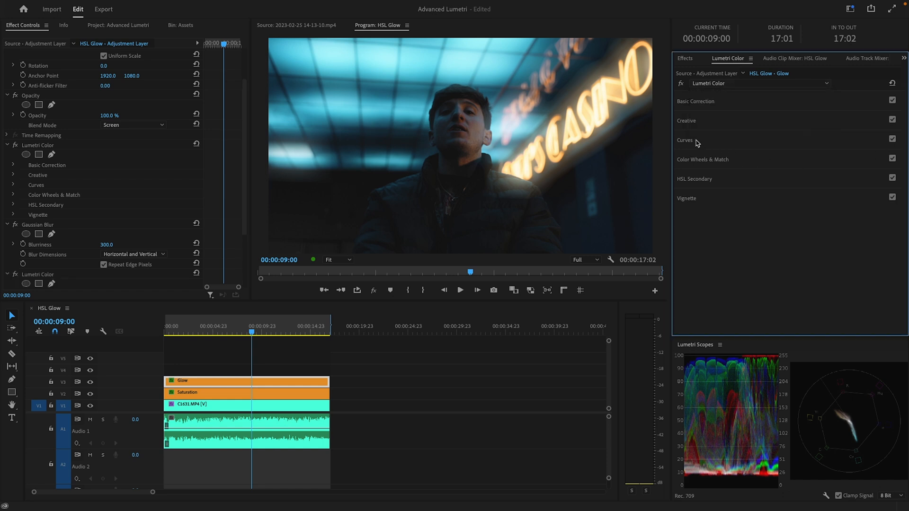
click(684, 139)
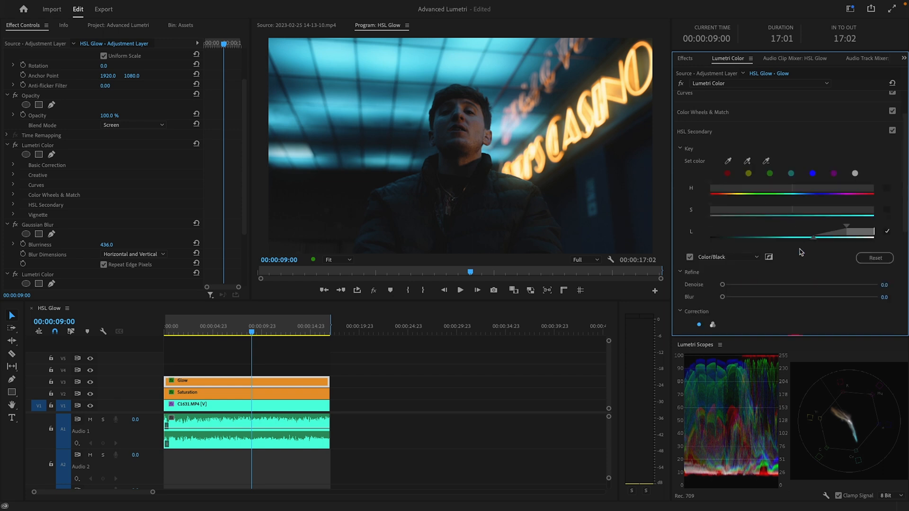
Step: Uncheck the Color/Black mask preview and move the playhead to a later frame
click(689, 256)
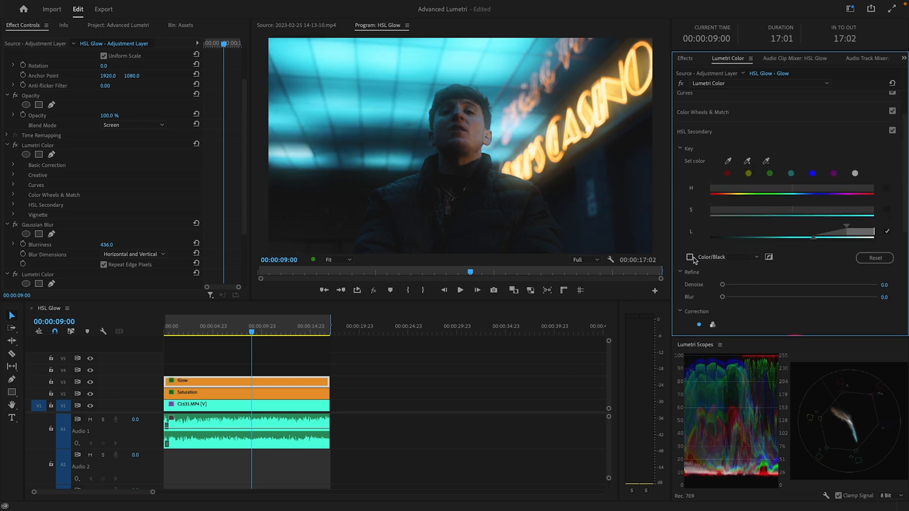
click(690, 256)
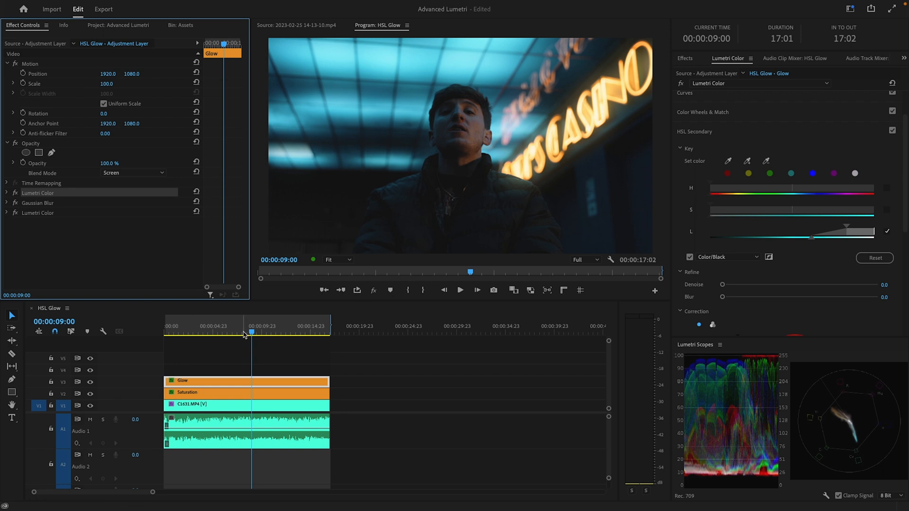
click(264, 327)
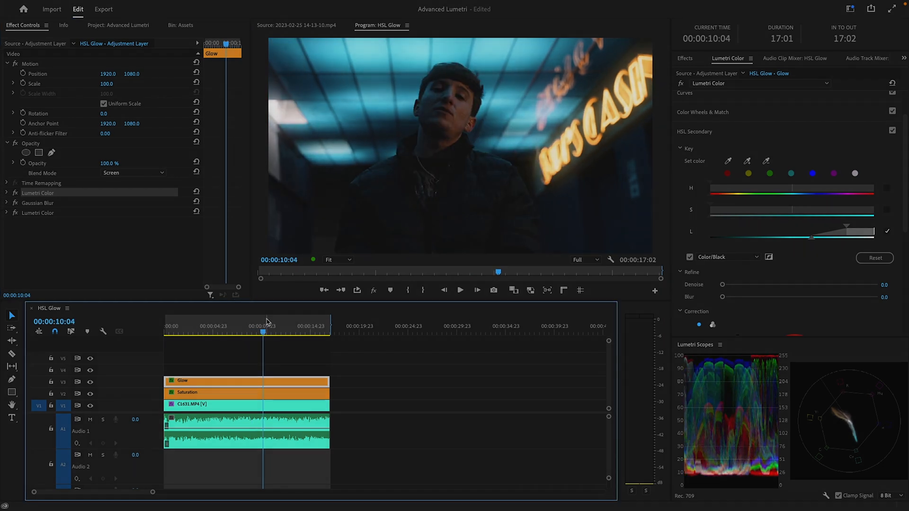